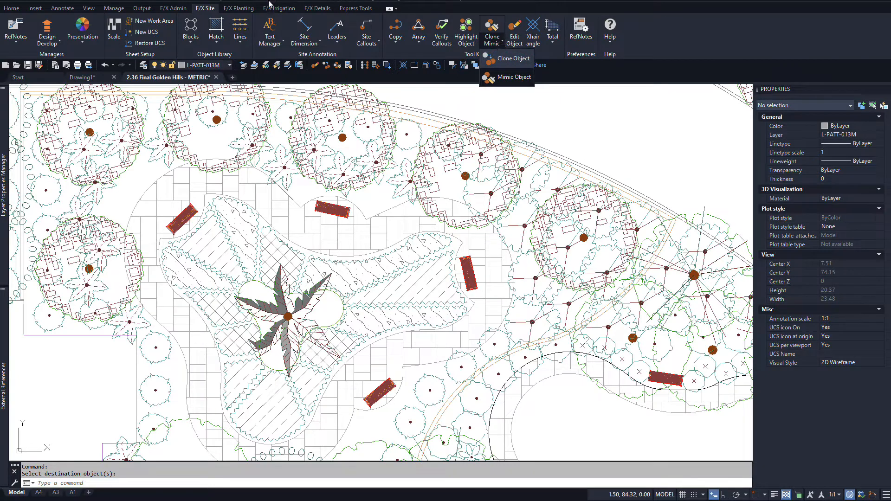
Step: Browse the Irrigation, Details and Planting ribbons to find their Clone/Mimic tools
left_click(278, 8)
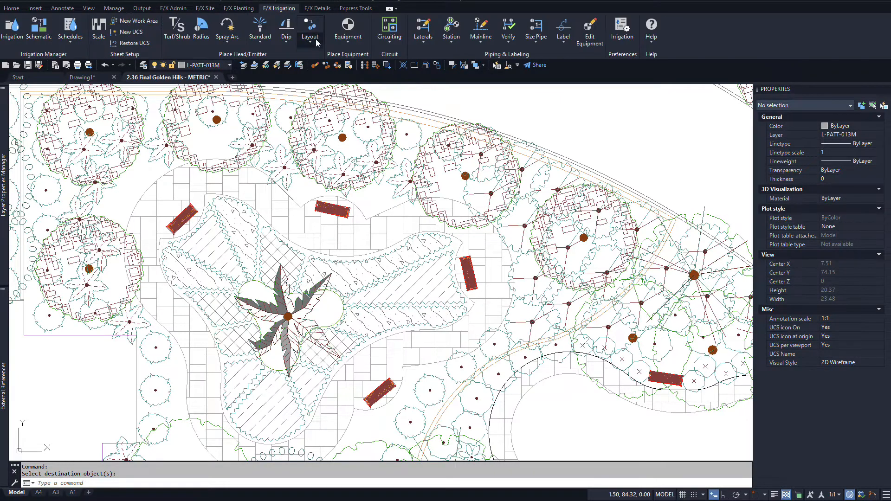
left_click(316, 8)
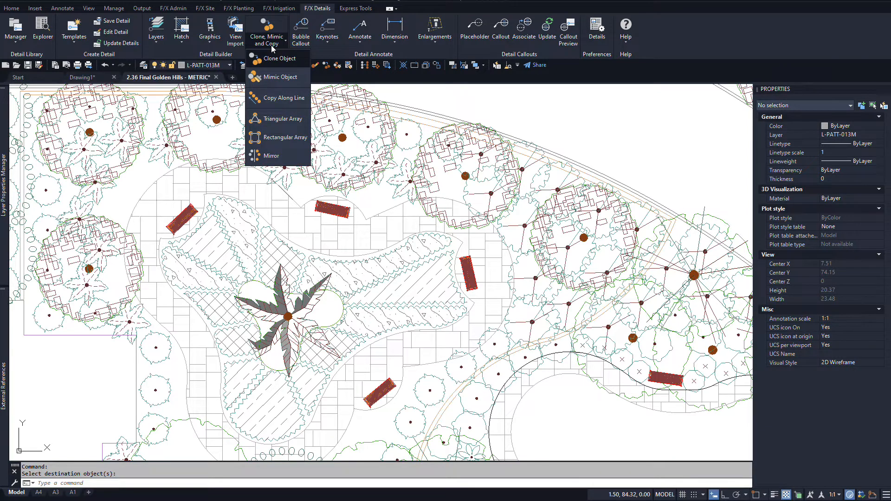
mouse_move(241, 10)
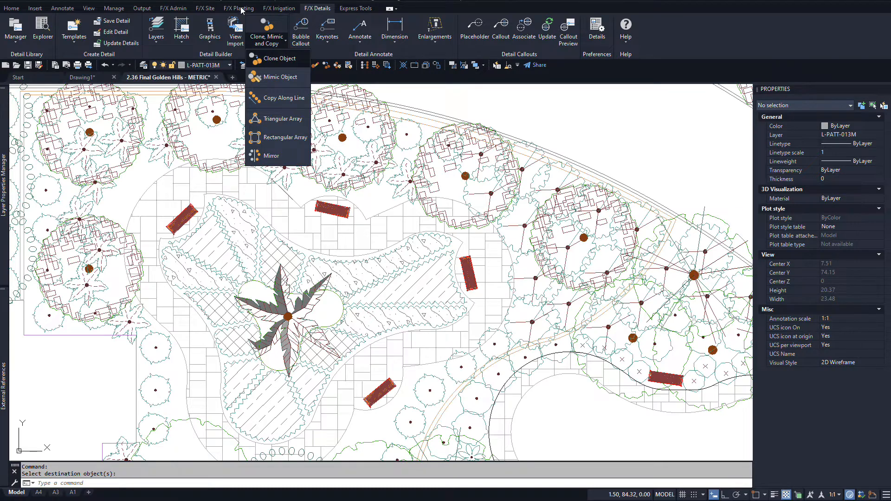
left_click(238, 8)
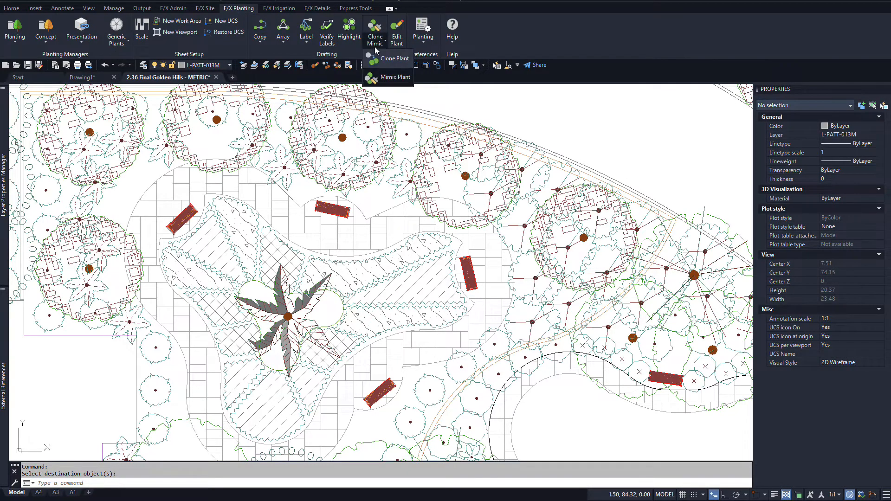
mouse_move(385, 80)
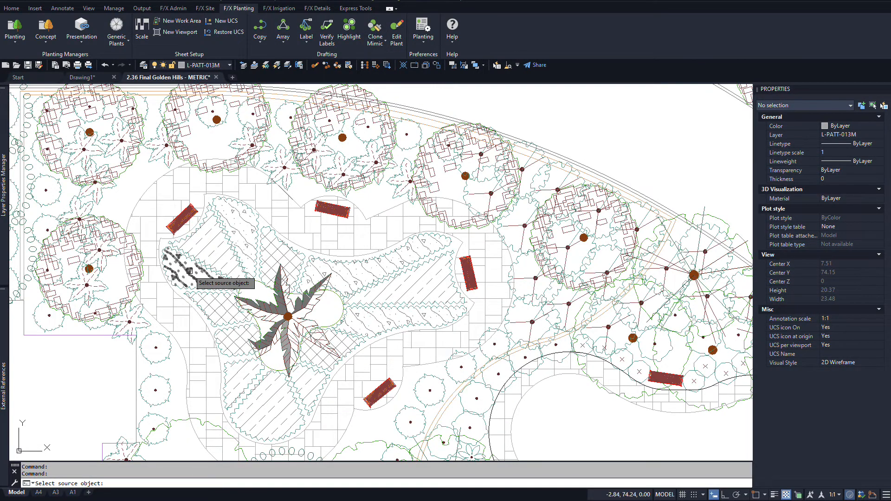
Step: Mimic a source plant onto other plants, then move to the elevation drawing
left_click(182, 261)
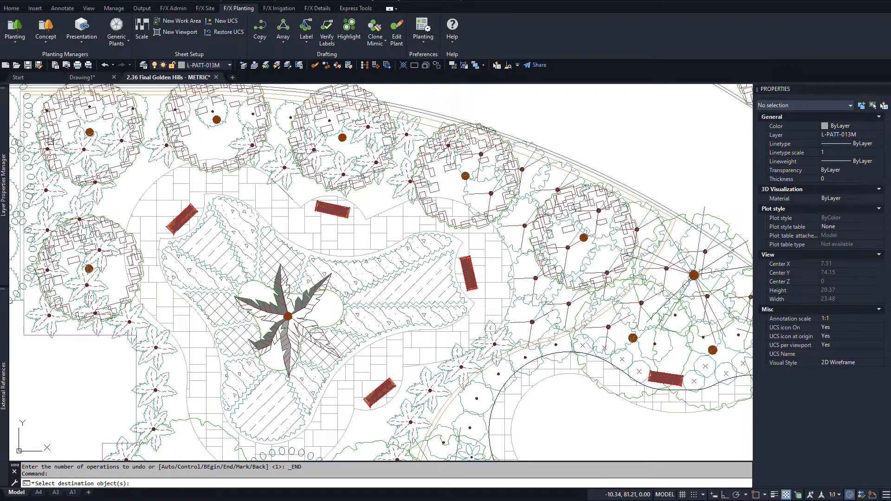
left_click(204, 8)
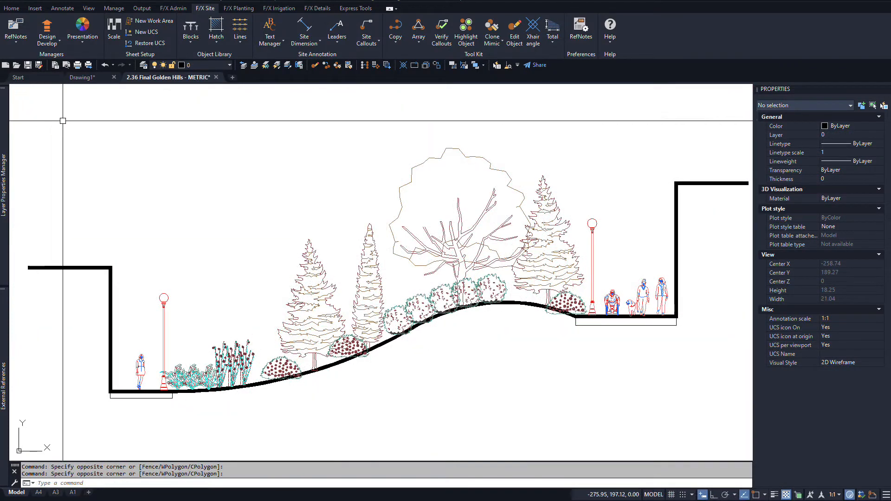
Step: Mimic the source shrub block onto all five LAFX-PLNT-DE-451-008 elevation instances
left_click(491, 31)
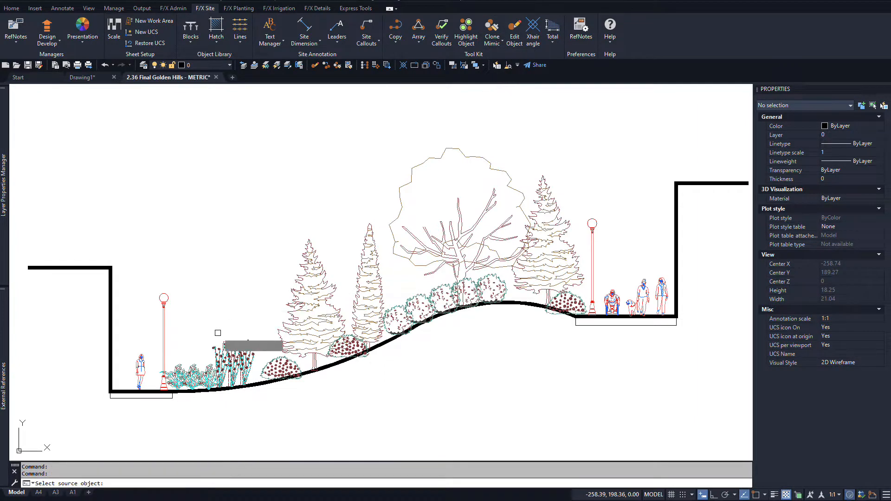
left_click(219, 333)
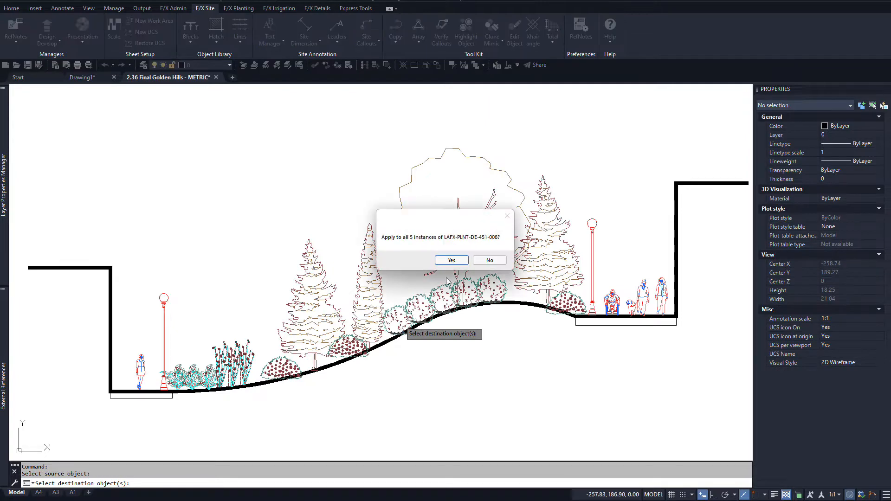
left_click(451, 260)
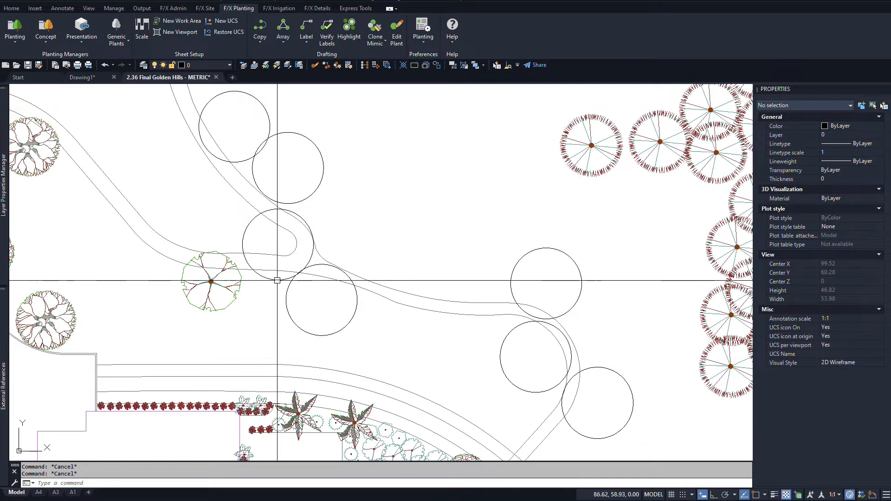
Step: Mimic the tree symbol onto all seven circles, then move to the site color hatch drawing
left_click(277, 245)
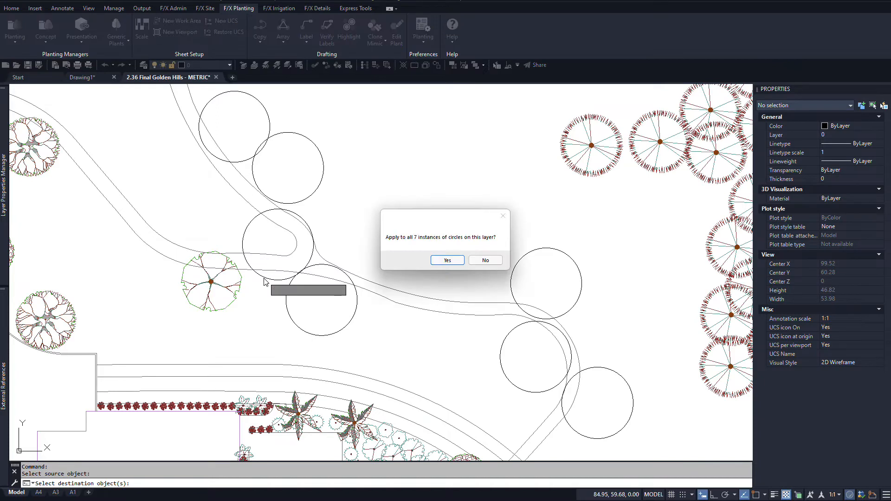
mouse_move(447, 260)
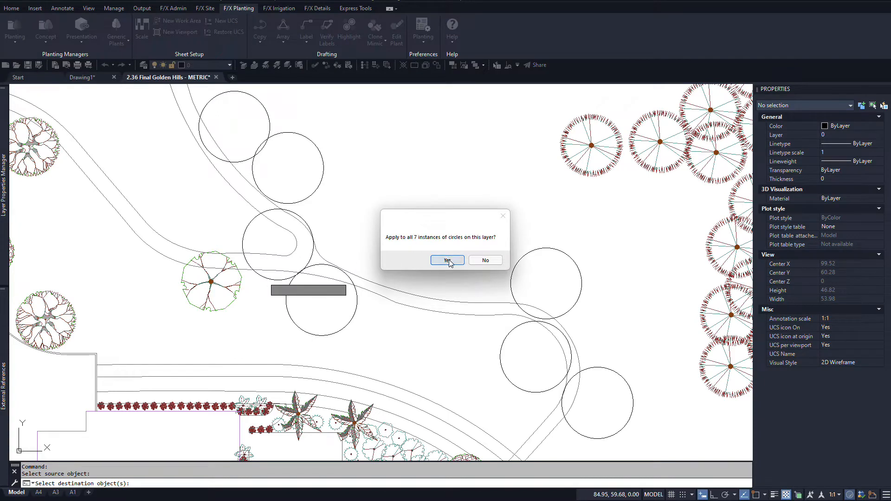
left_click(447, 261)
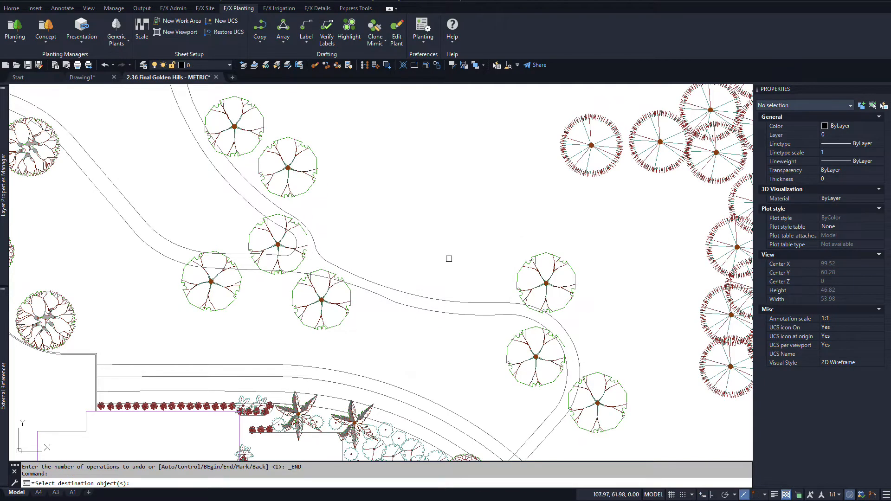
left_click(205, 8)
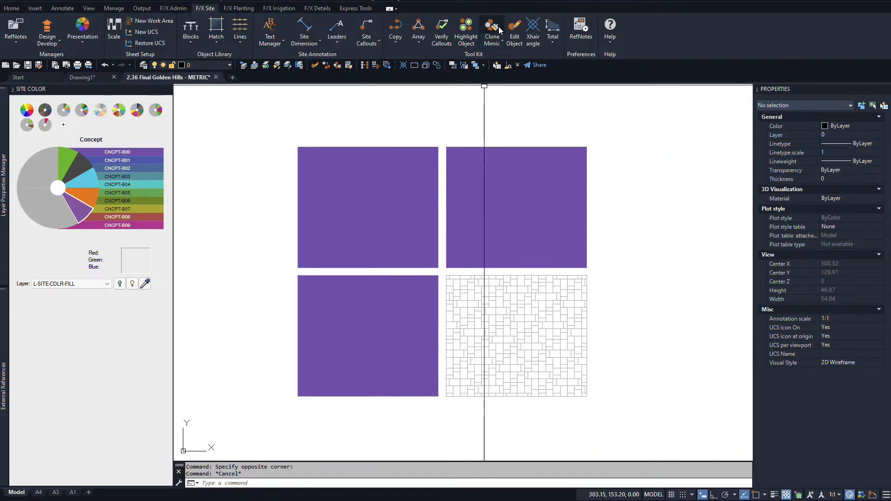
Step: Start Mimic to match the purple filled squares to another fill
left_click(368, 206)
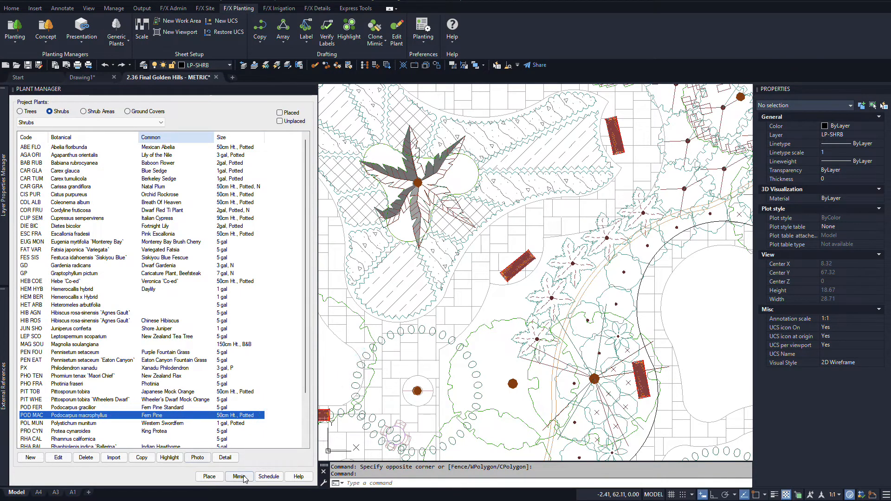
Step: Choose POD MAC Fern Pine in Plant Manager as the mimic source plant
left_click(239, 476)
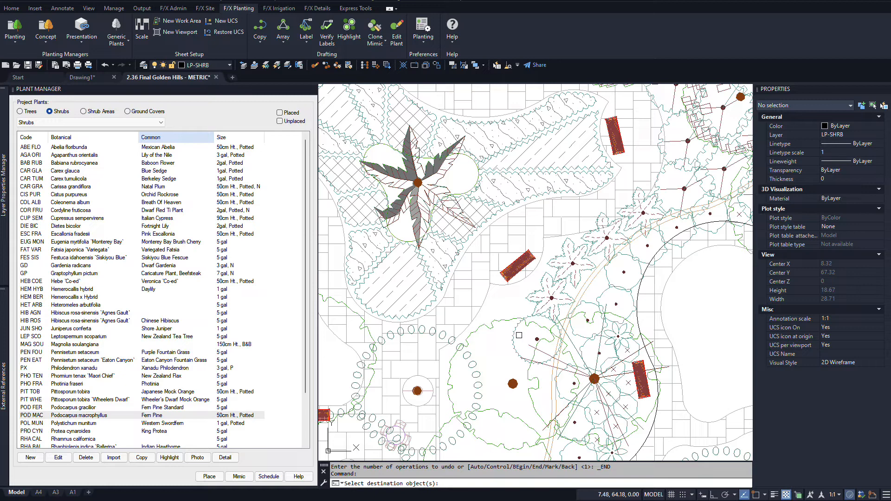
mouse_move(707, 377)
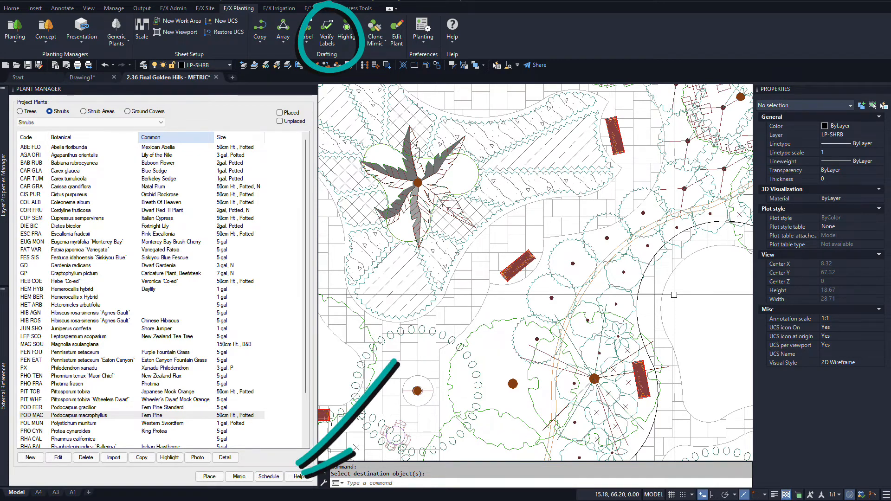
left_click(375, 29)
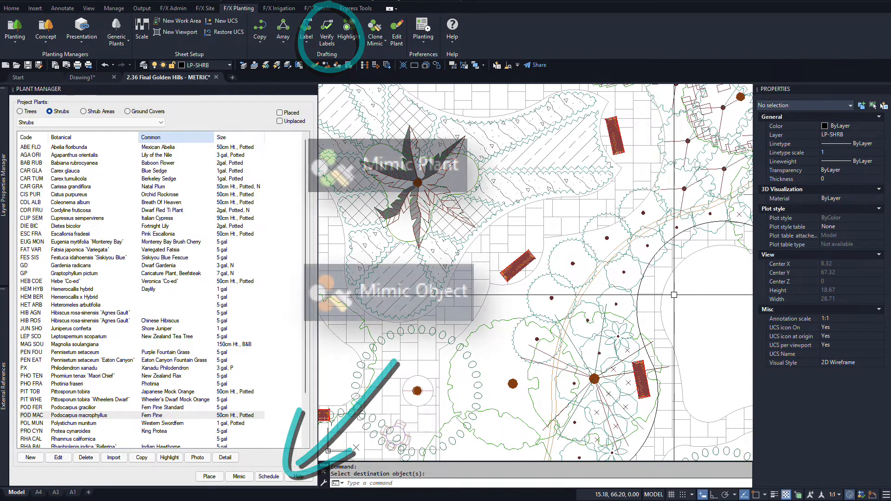